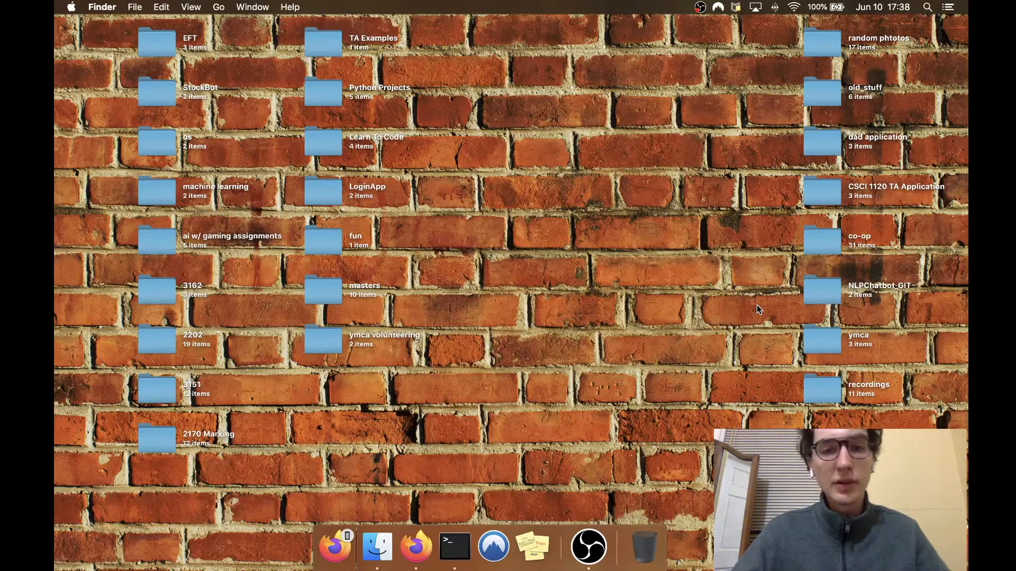
Step: Switch from the Finder desktop to Firefox showing the Pathmind deep reinforcement learning article
{"action": "left_click", "coordinate": [335, 547]}
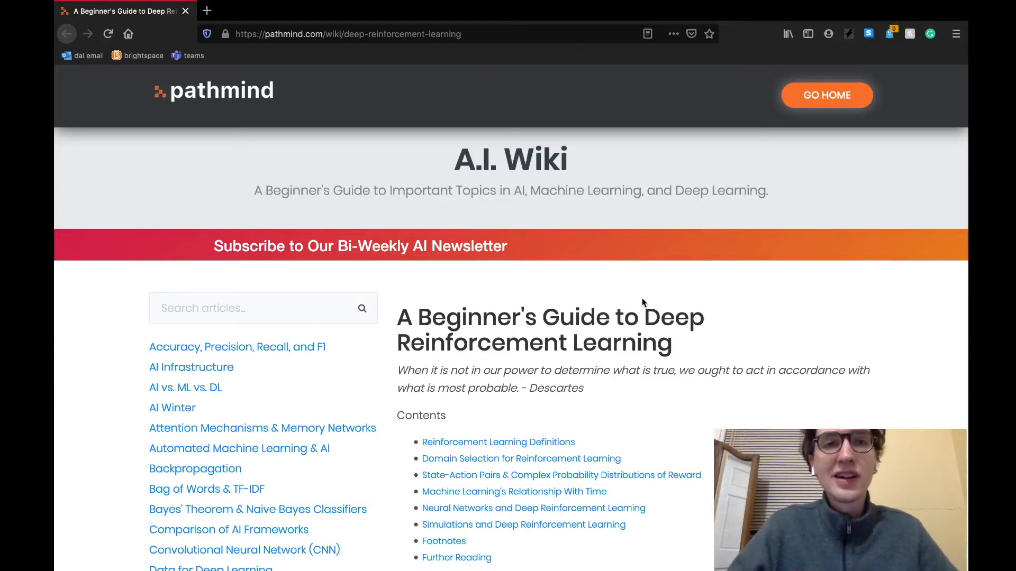
Step: Scroll past the Contents list to the article's Introduction on neural networks and reinforcement learning
{"action": "scroll", "scroll_direction": "down", "scroll_amount": 3}
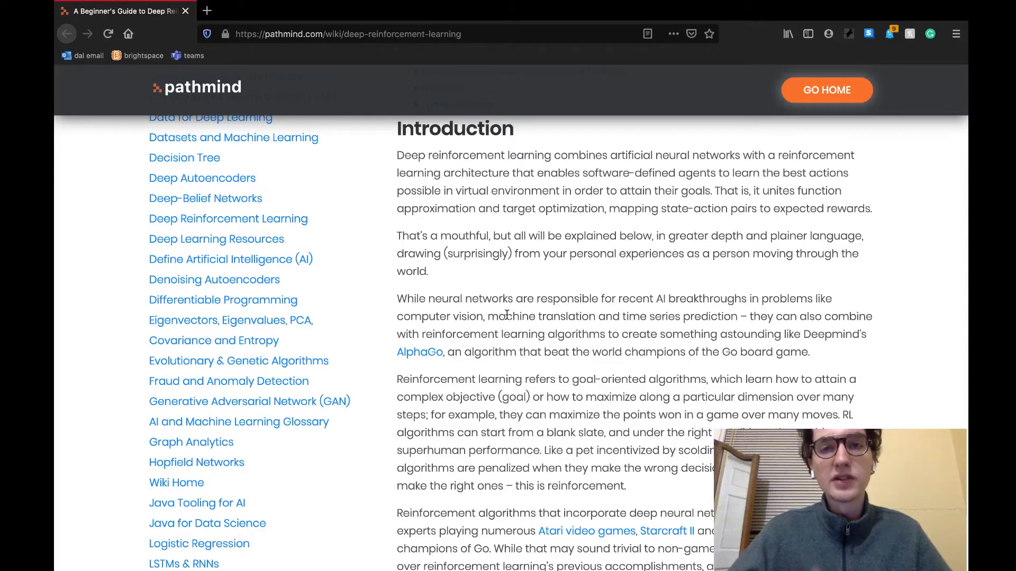
Step: Scroll to the Reinforcement Learning Definitions covering environment, state, reward, policy, value and Q-value
{"action": "scroll", "scroll_direction": "down", "scroll_amount": 3}
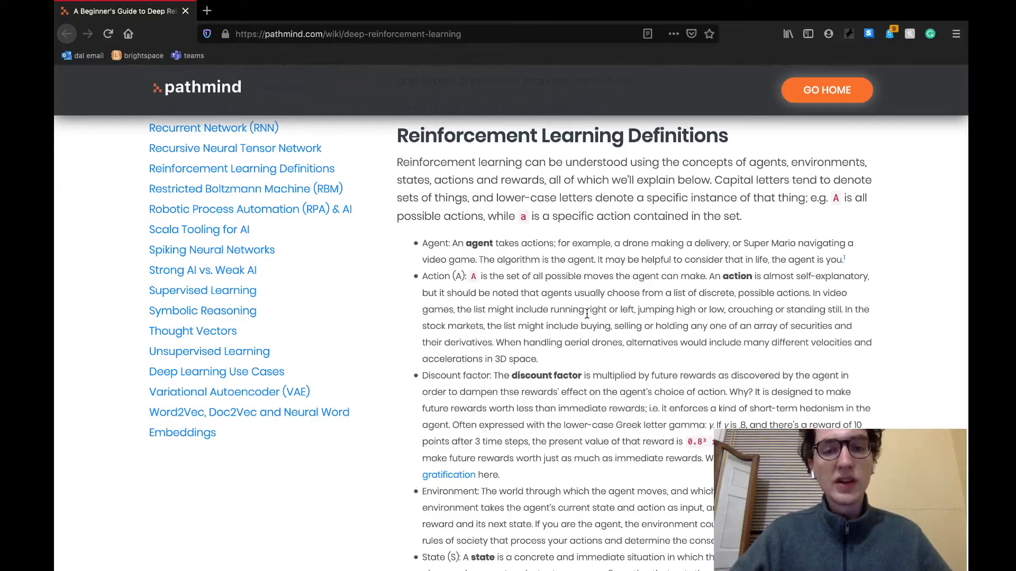
{"action": "scroll", "scroll_direction": "down", "scroll_amount": 3}
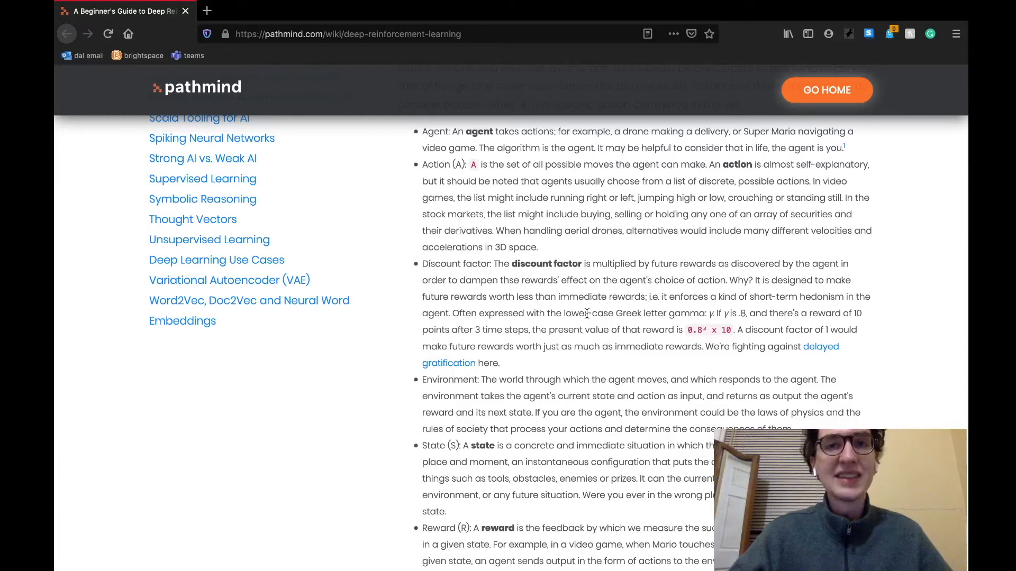
{"action": "scroll", "scroll_direction": "down", "scroll_amount": 3}
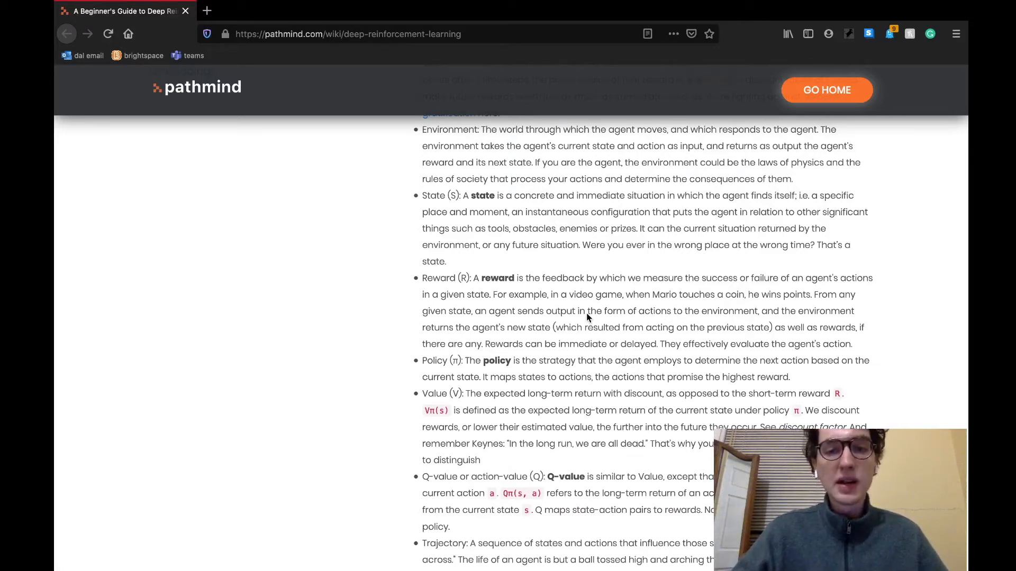
Step: Scroll further through the definitions to the trajectory entry and key distinctions between reward and value
{"action": "scroll", "scroll_direction": "down", "scroll_amount": 3}
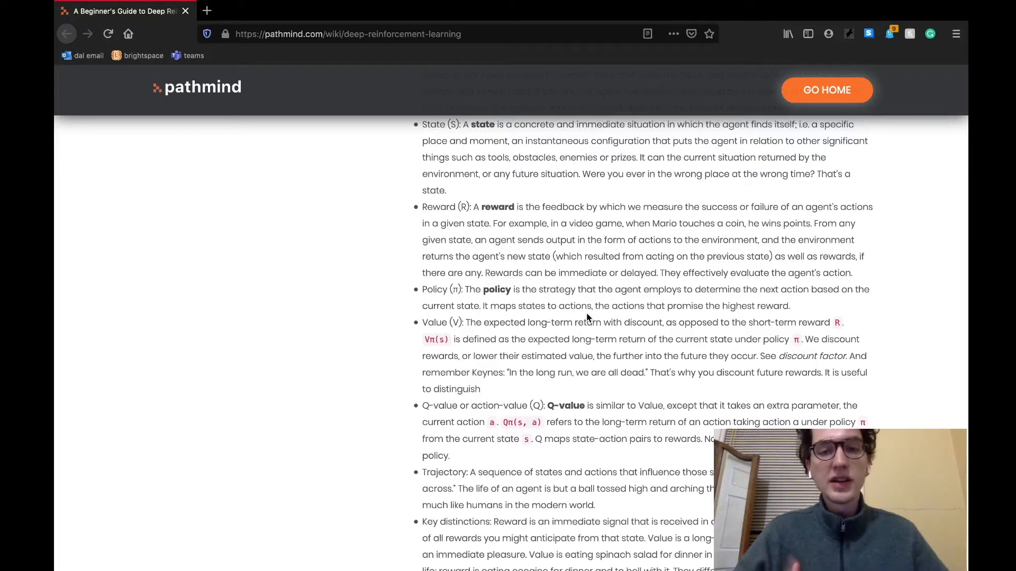
{"action": "scroll", "scroll_direction": "down", "scroll_amount": 3}
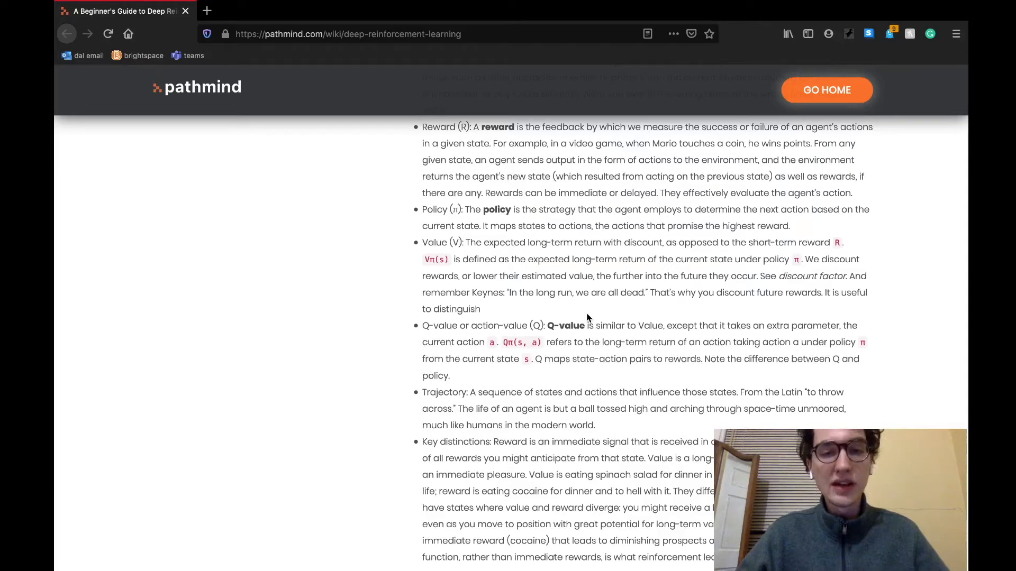
Step: Scroll past Key distinctions to the Sutton & Barto agent–environment feedback loop diagram
{"action": "scroll", "scroll_direction": "down", "scroll_amount": 3}
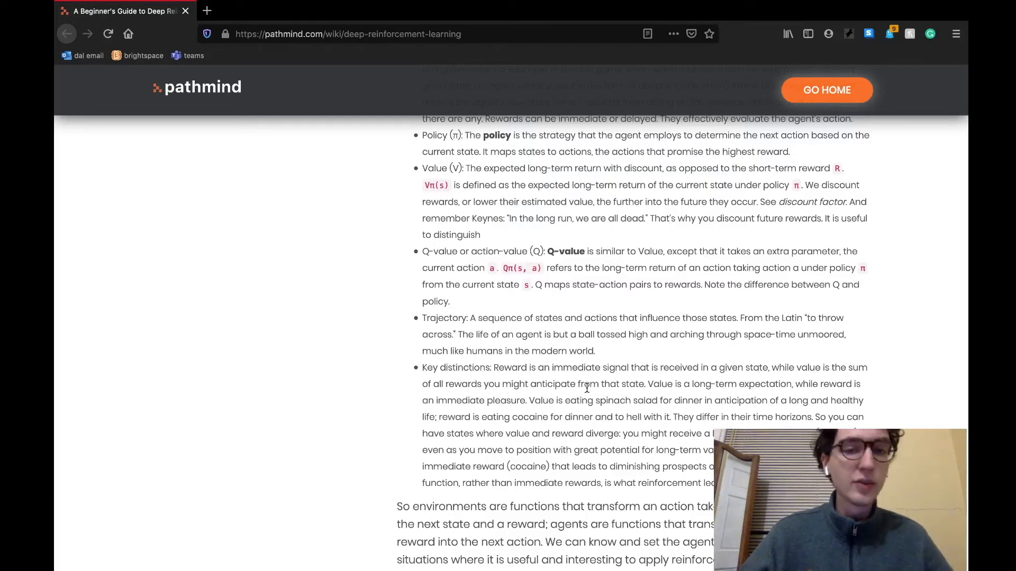
{"action": "scroll", "scroll_direction": "down", "scroll_amount": 3}
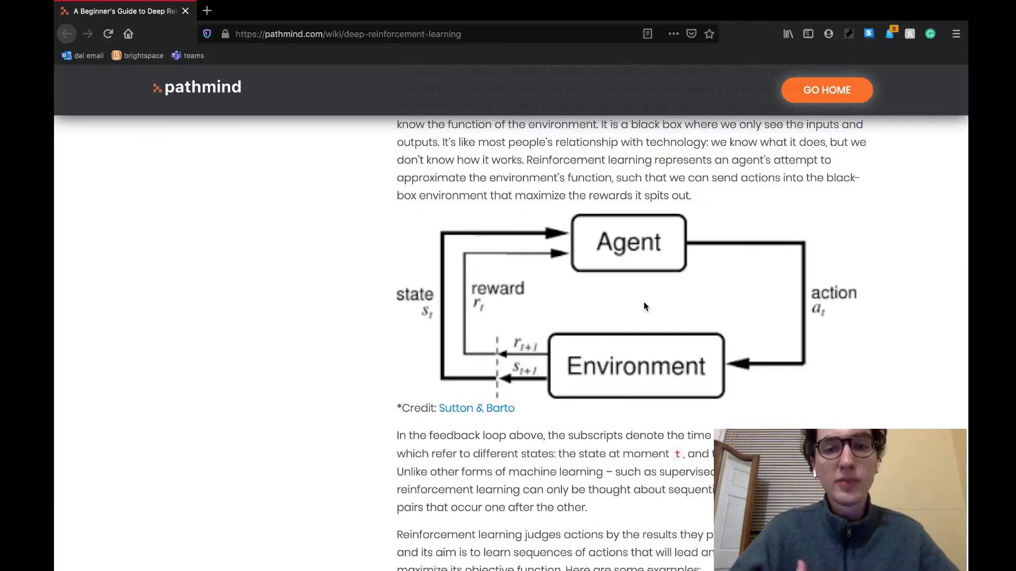